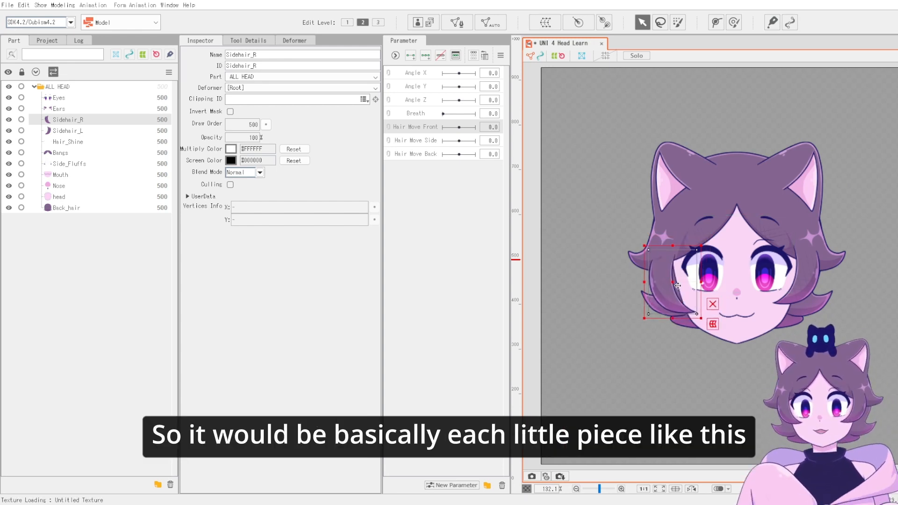
- Select the Sidehair_L and Sidehair_R meshes and enter a Draw Order value in the Inspector
left_click(67, 130)
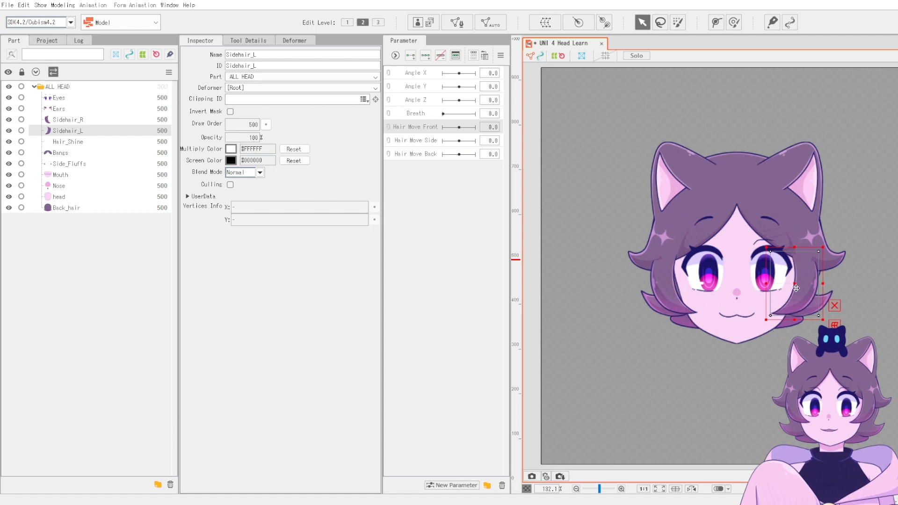
left_click(67, 119)
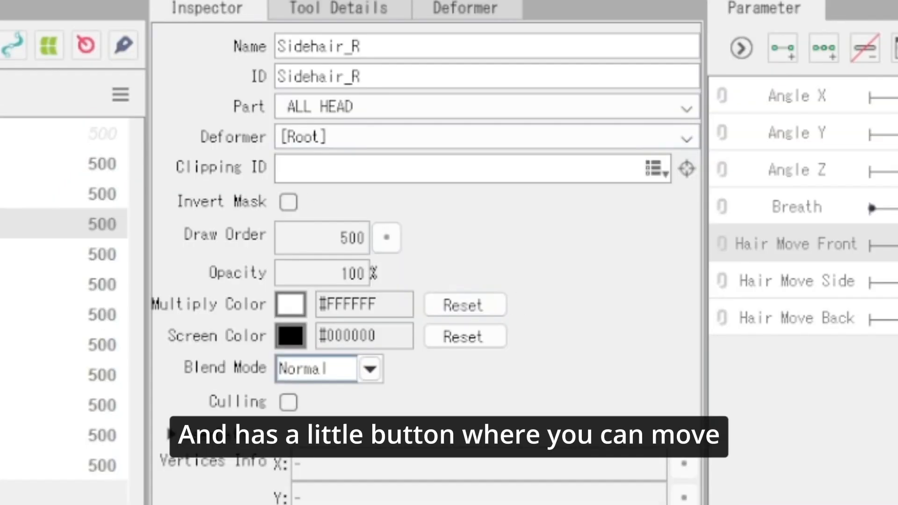
left_click(386, 238)
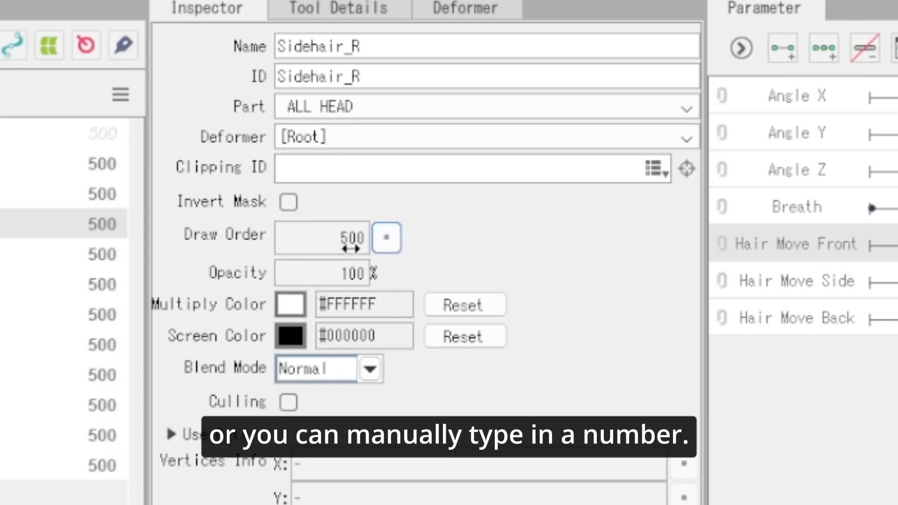
type("46456")
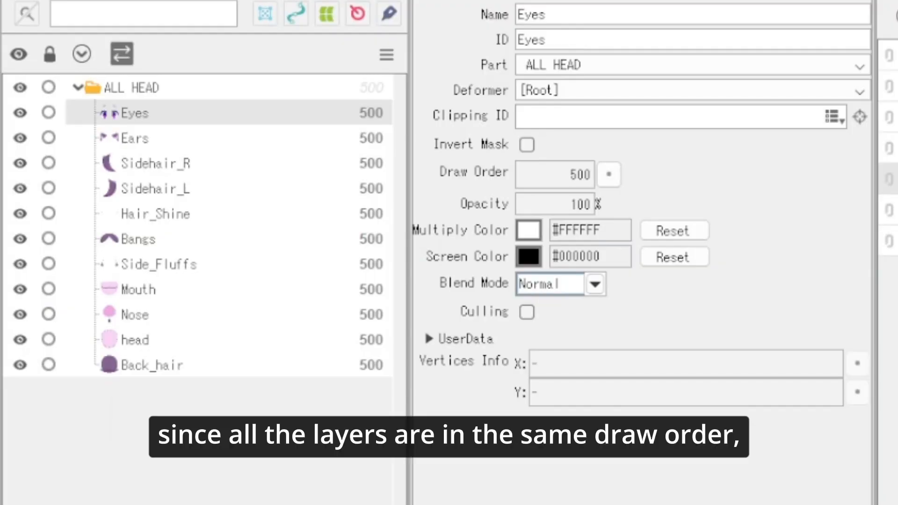
left_click(153, 364)
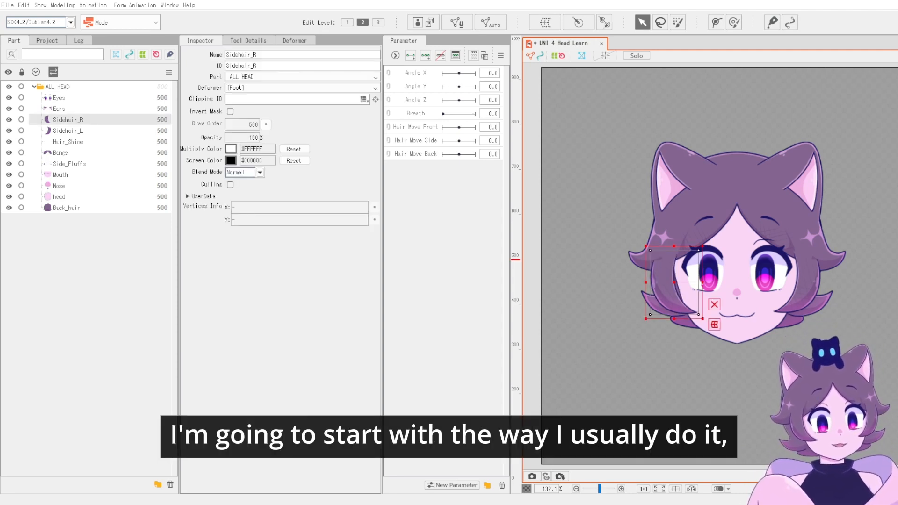
- Select the Eyes mesh, then both side hair meshes, and set their draw order
left_click(57, 97)
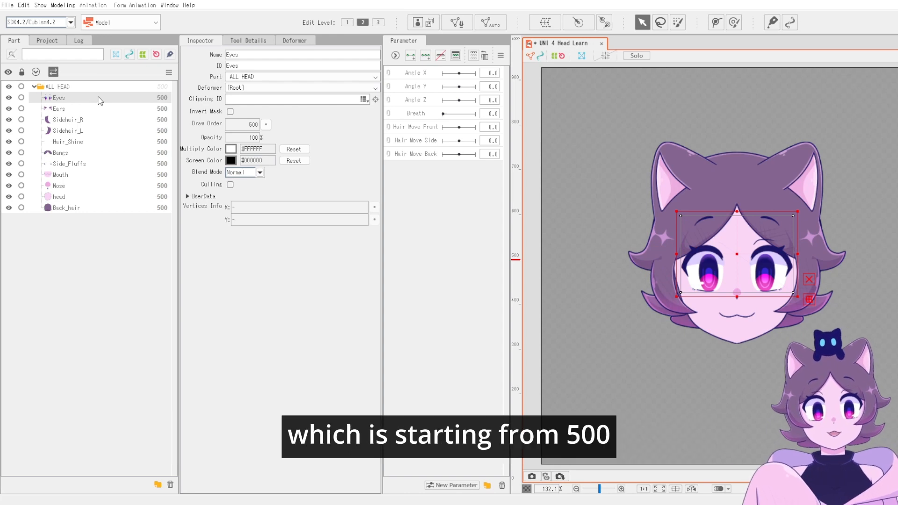
left_click(59, 109)
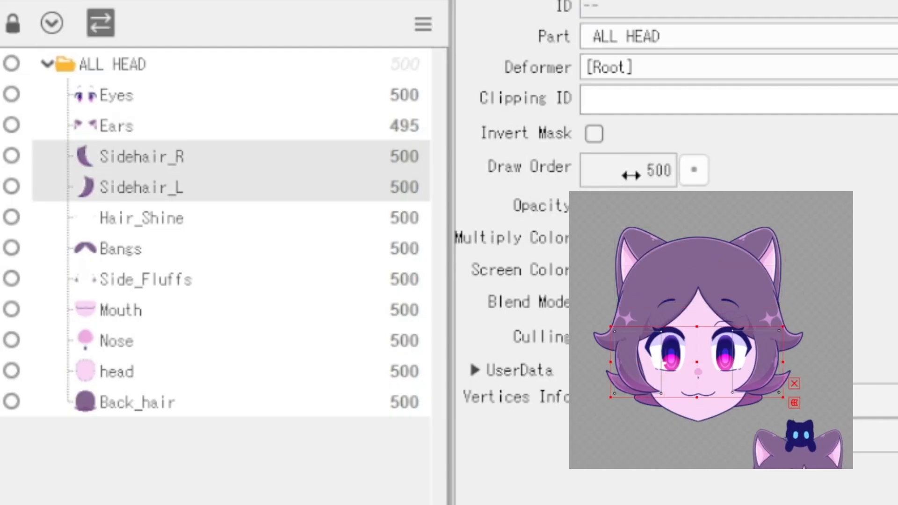
left_click(120, 310)
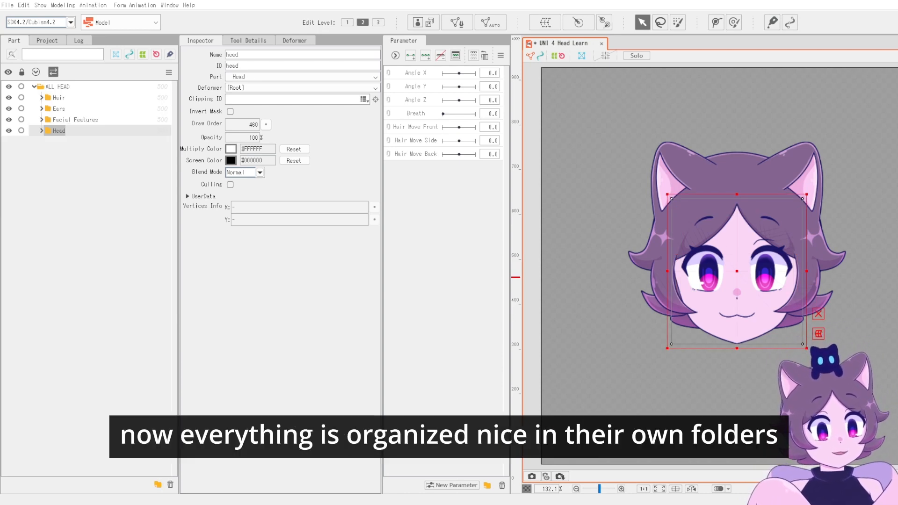
- Expand the Ears, Facial Features and Hair folders to show their meshes' draw orders
left_click(41, 109)
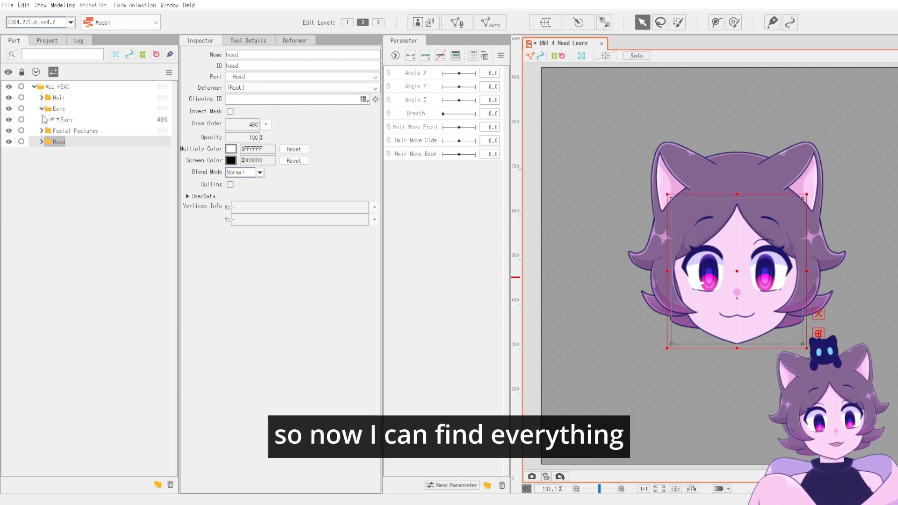
left_click(42, 130)
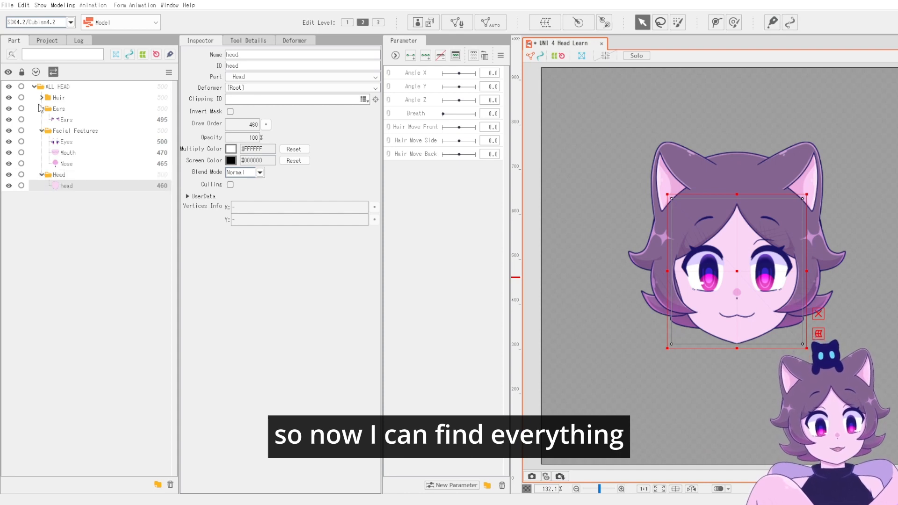
left_click(41, 97)
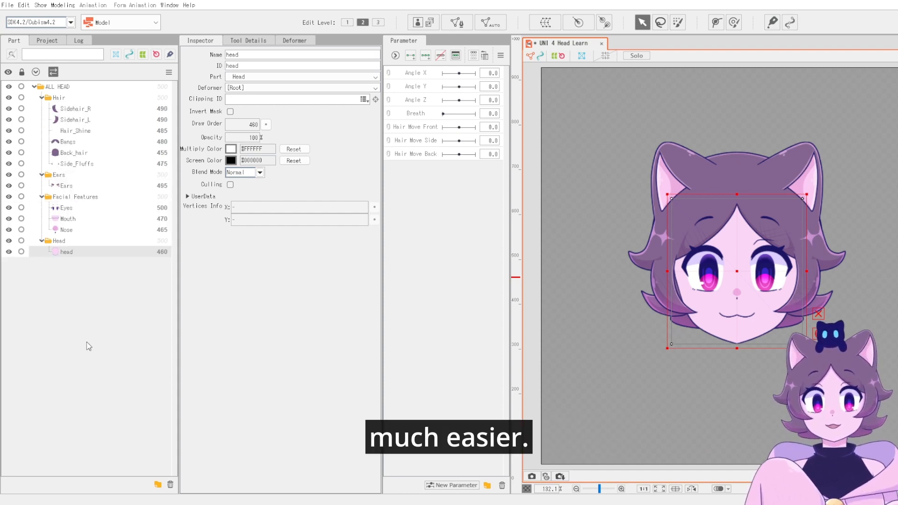